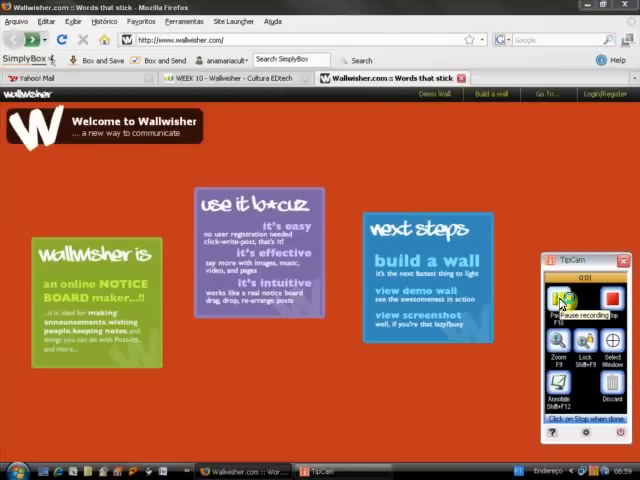
- Start a new wall with creator name anamaria, email entered, and wall URL 'books'
{"action": "left_click", "coordinate": [559, 299]}
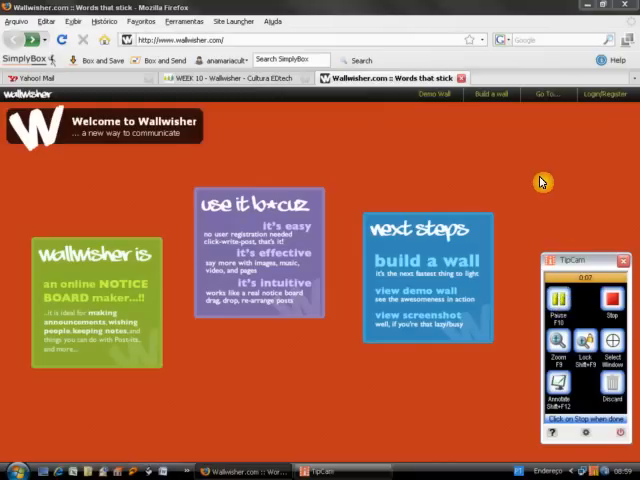
{"action": "mouse_move", "coordinate": [532, 175]}
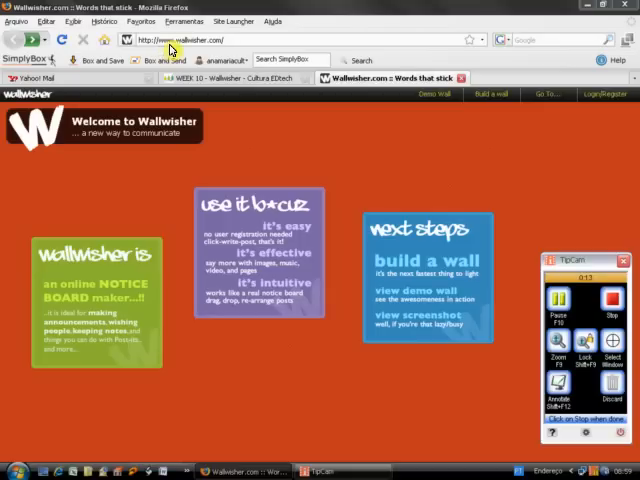
{"action": "mouse_move", "coordinate": [220, 50]}
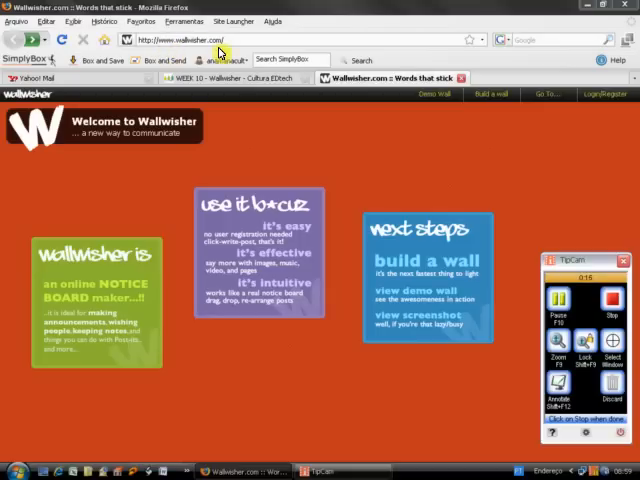
{"action": "mouse_move", "coordinate": [490, 121]}
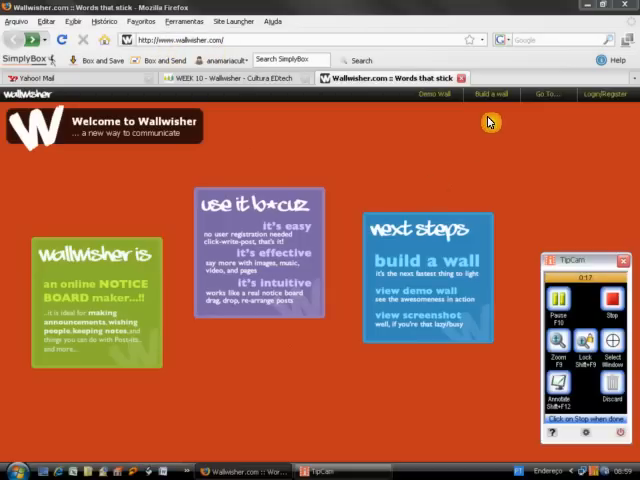
{"action": "mouse_move", "coordinate": [483, 104]}
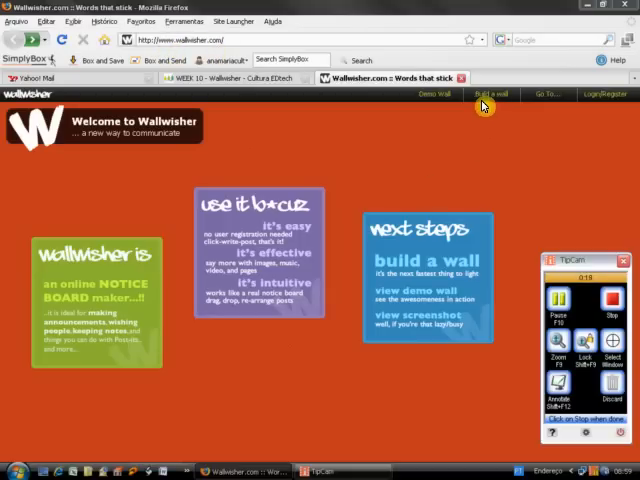
{"action": "left_click", "coordinate": [490, 94]}
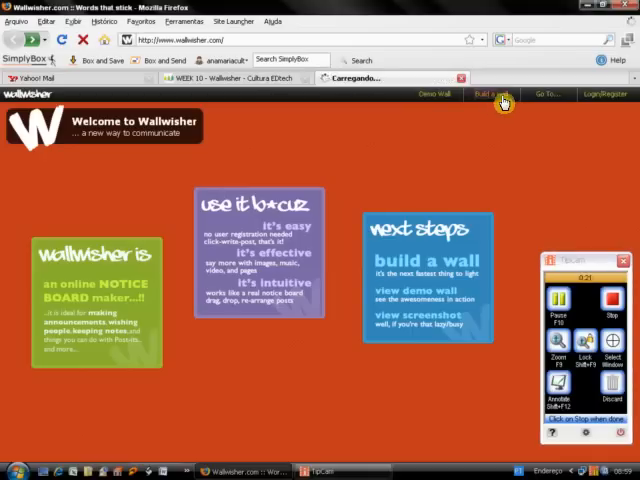
{"action": "left_click", "coordinate": [494, 94]}
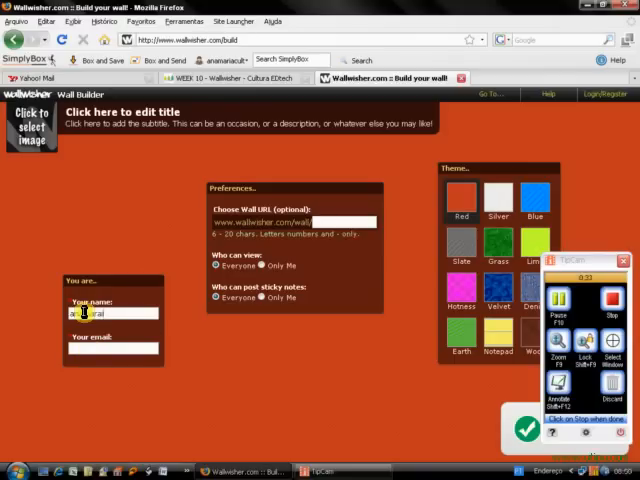
{"action": "left_click", "coordinate": [110, 313]}
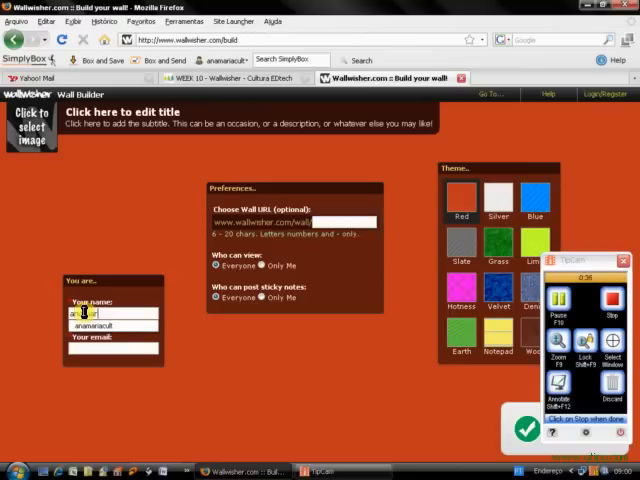
{"action": "left_click", "coordinate": [112, 348]}
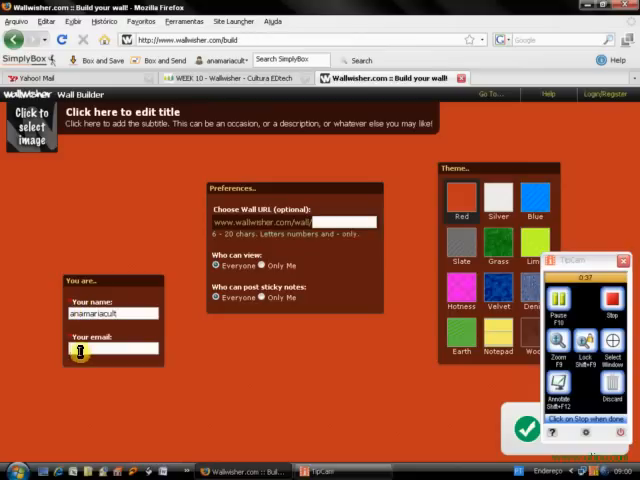
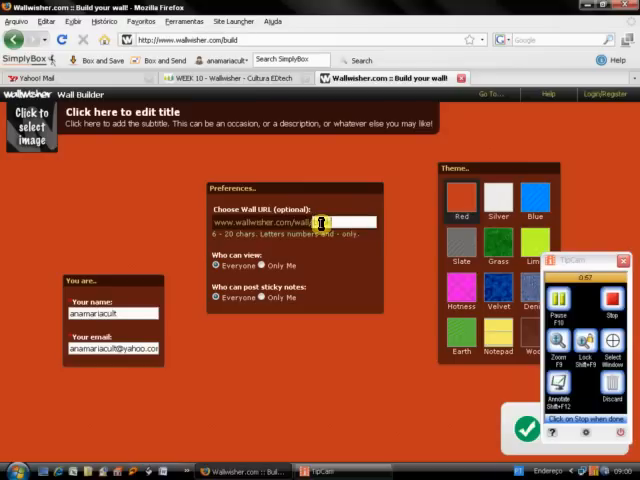
{"action": "type", "text": "books"}
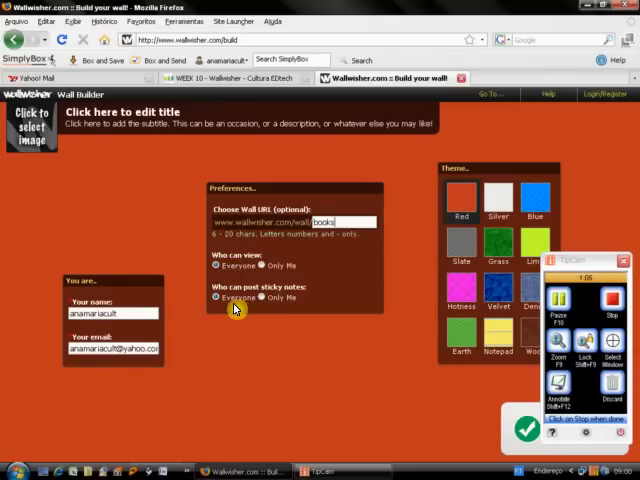
{"action": "mouse_move", "coordinate": [405, 297]}
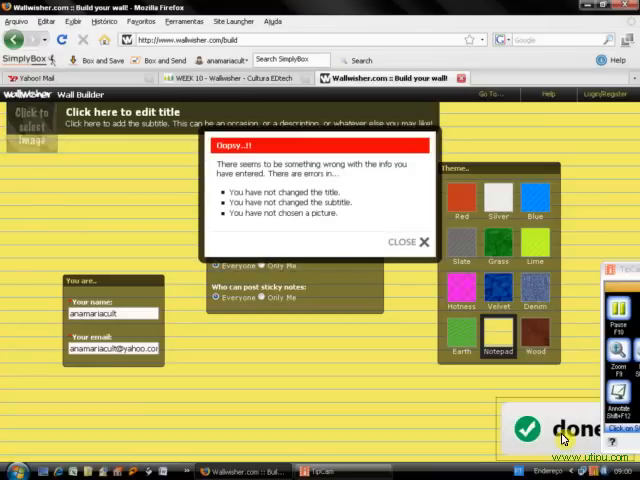
{"action": "mouse_move", "coordinate": [135, 133]}
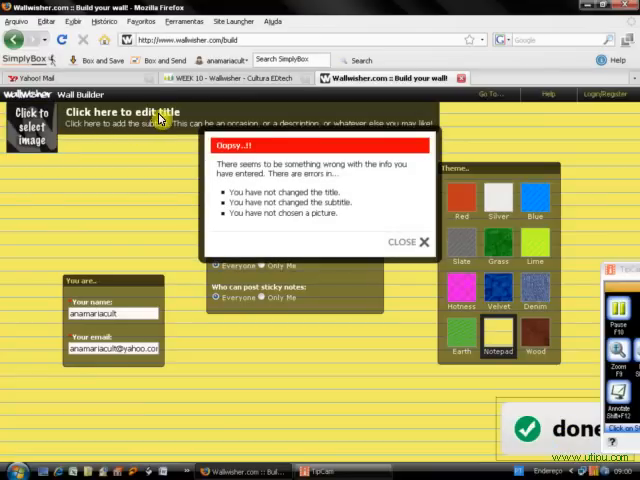
{"action": "mouse_move", "coordinate": [278, 163]}
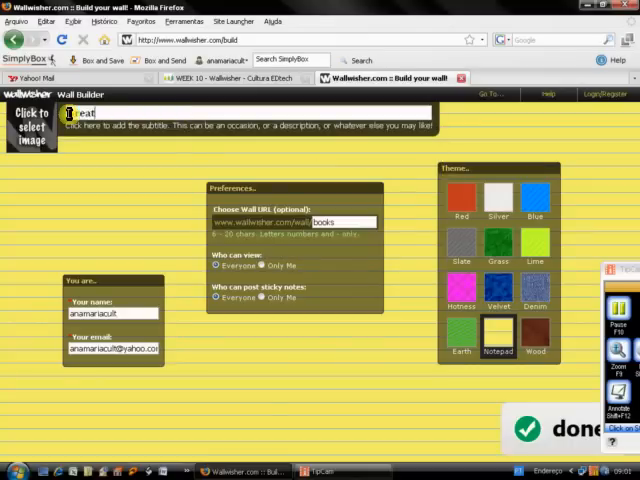
- Title the wall 'Great books' with subtitle 'Suggest interesing books'
{"action": "type", "text": "books"}
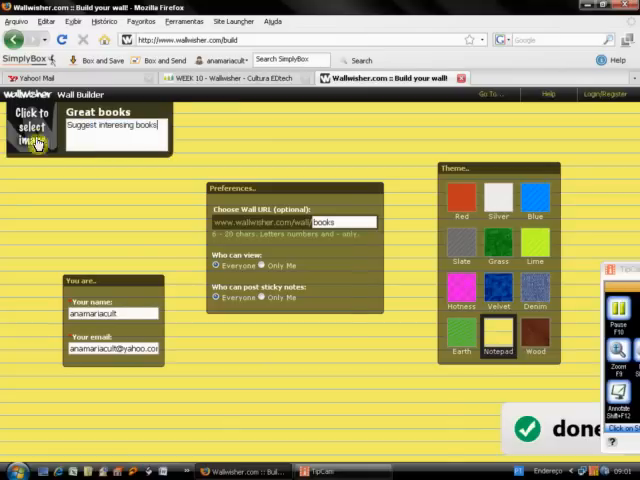
- Choose the notebook picture for the wall and dismiss the address-too-short warning
{"action": "left_click", "coordinate": [31, 127]}
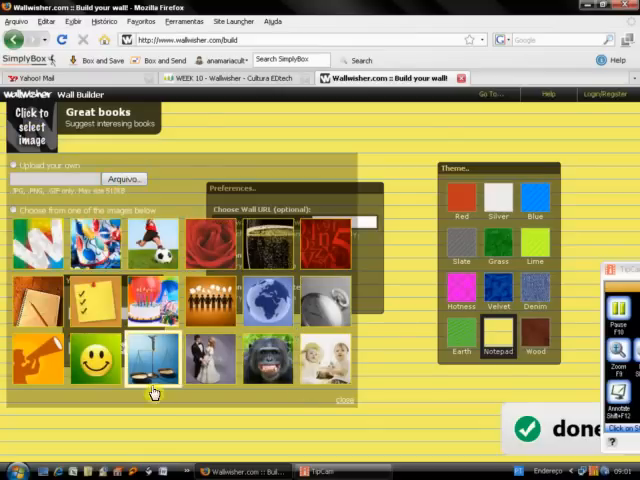
{"action": "left_click", "coordinate": [37, 299]}
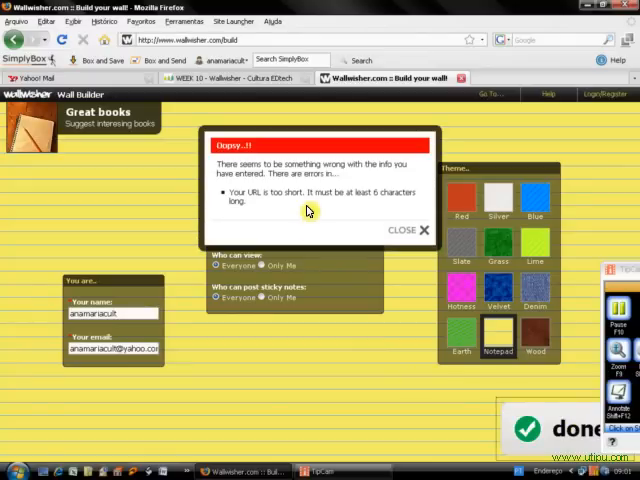
{"action": "mouse_move", "coordinate": [407, 229]}
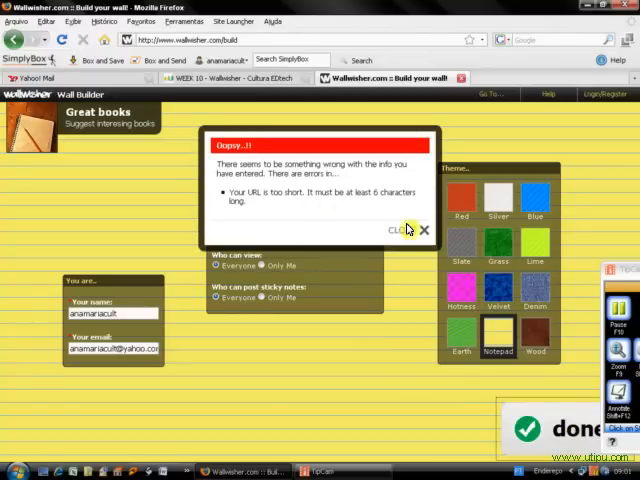
{"action": "left_click", "coordinate": [394, 230]}
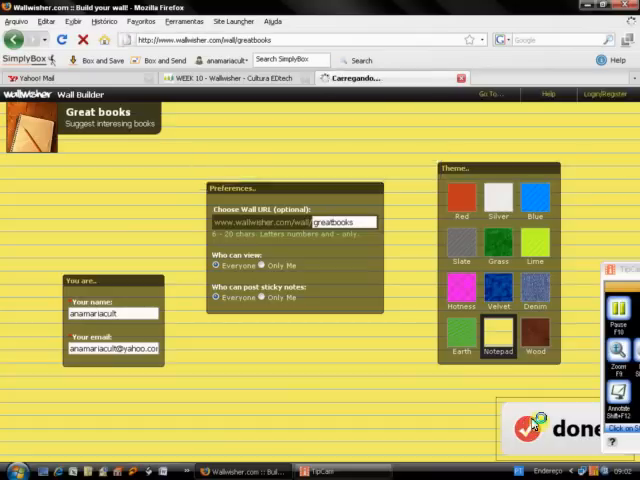
- Create the wall and post a sticky reading 'A book I loved was the Da Vinci Code.'
{"action": "left_click", "coordinate": [565, 426]}
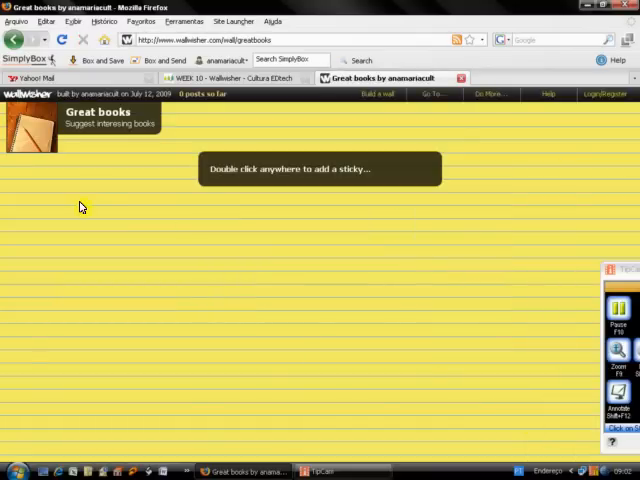
{"action": "double_click", "coordinate": [135, 255]}
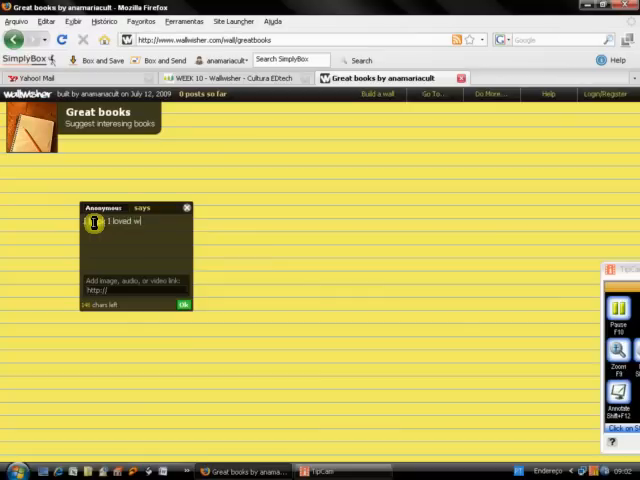
{"action": "type", "text": "as"}
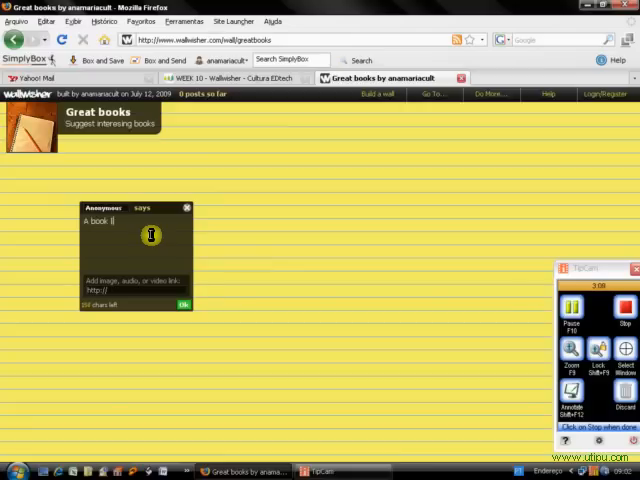
{"action": "type", "text": "loved was"}
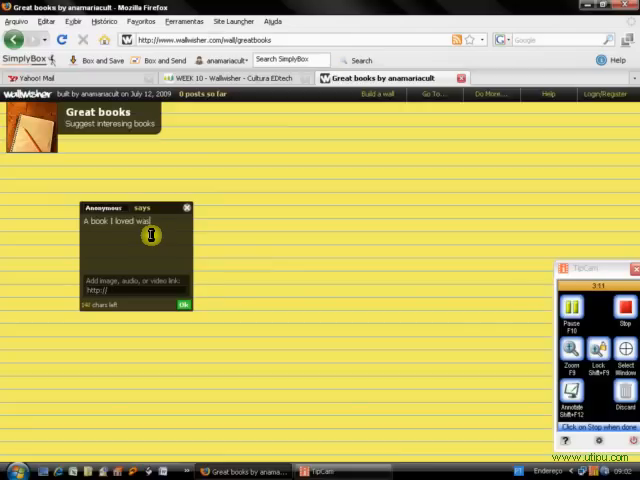
{"action": "type", "text": "the Da V"}
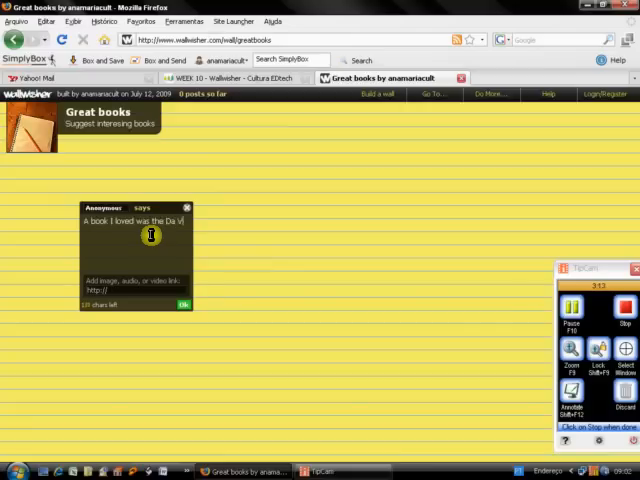
{"action": "type", "text": "inci Cod"}
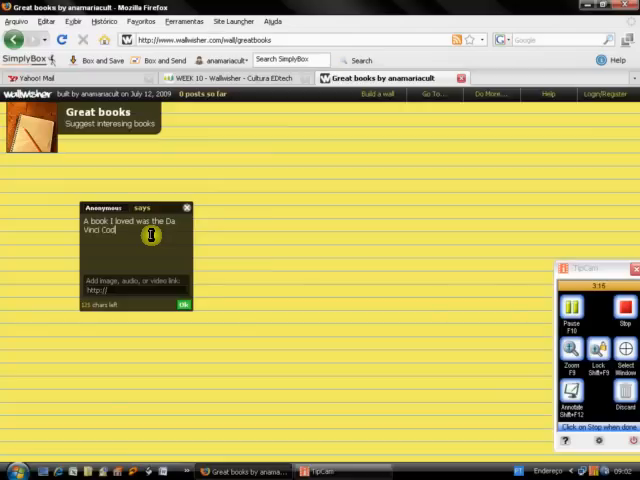
{"action": "type", "text": "e."}
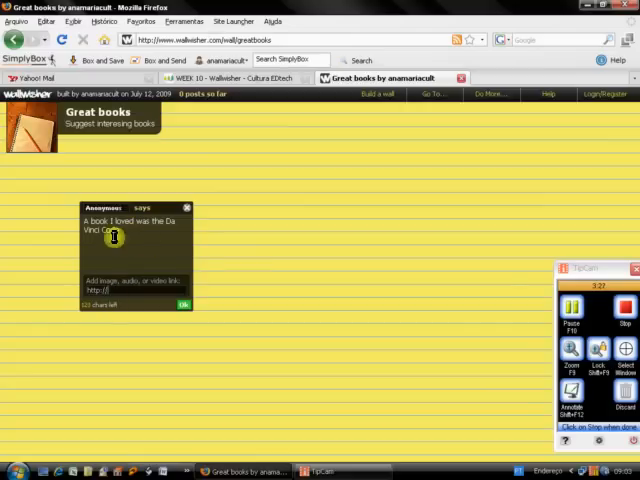
{"action": "left_click", "coordinate": [182, 304]}
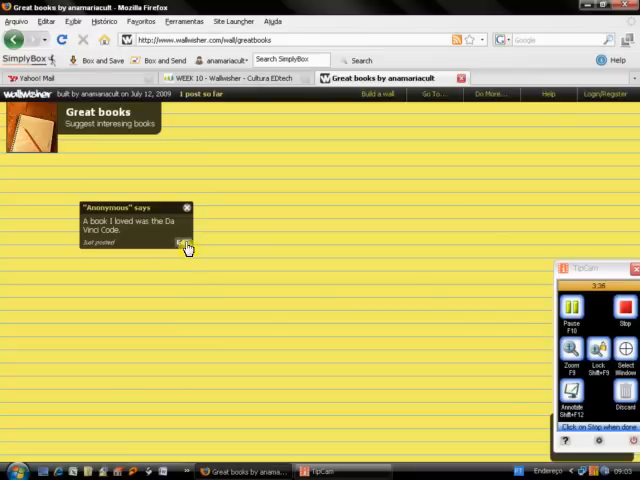
- Edit the Da Vinci Code note so it is credited to anamaria
{"action": "left_click", "coordinate": [182, 244]}
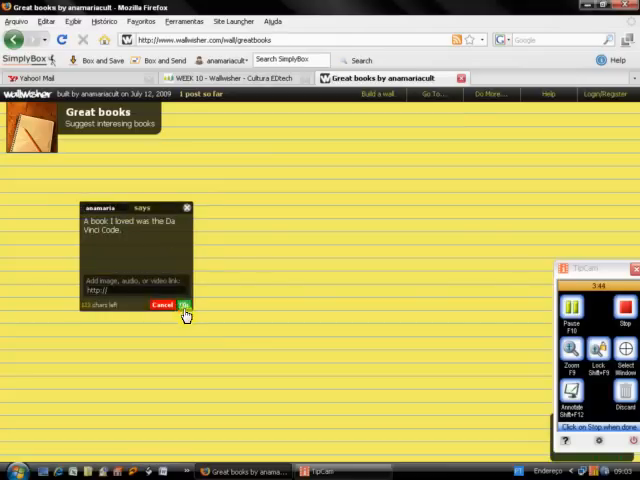
{"action": "left_click", "coordinate": [185, 305]}
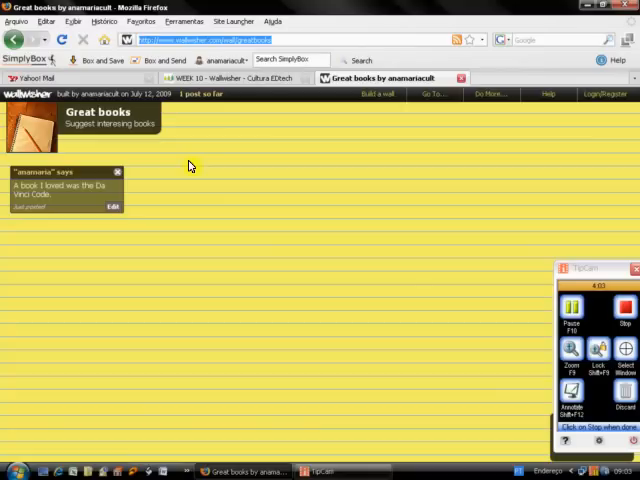
{"action": "mouse_move", "coordinate": [322, 160]}
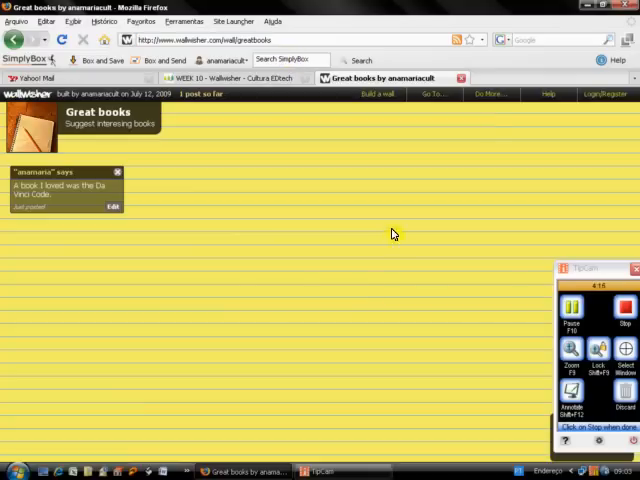
- Show the Great books wall's embed code via Do More > Embed and select it all
{"action": "left_click", "coordinate": [492, 94]}
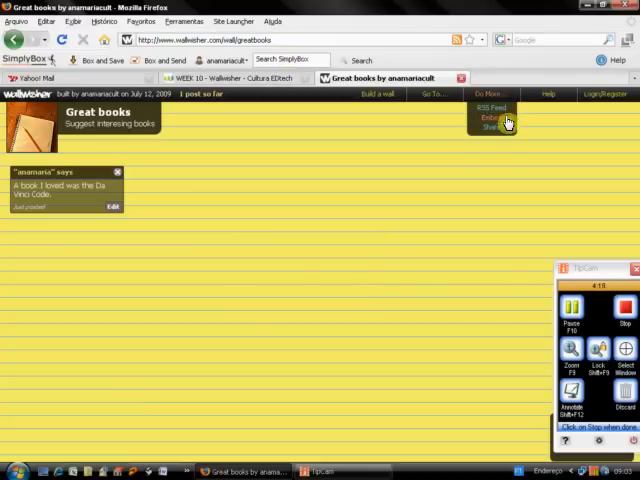
{"action": "left_click", "coordinate": [489, 119]}
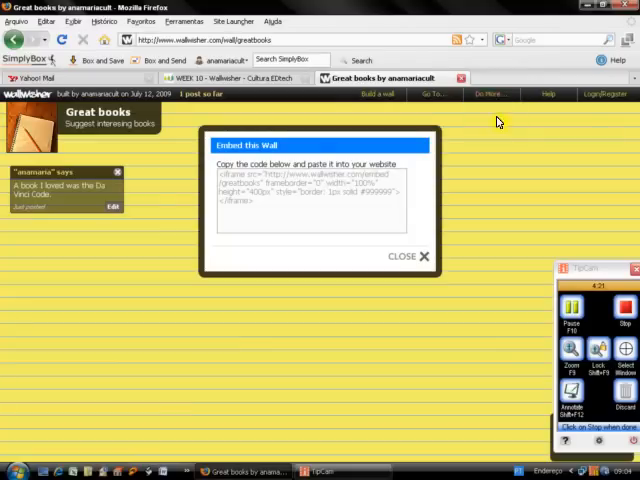
{"action": "triple_click", "coordinate": [310, 190]}
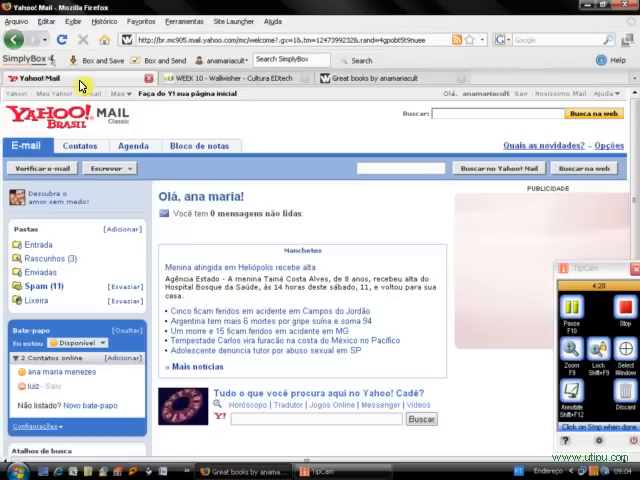
{"action": "left_click", "coordinate": [105, 168]}
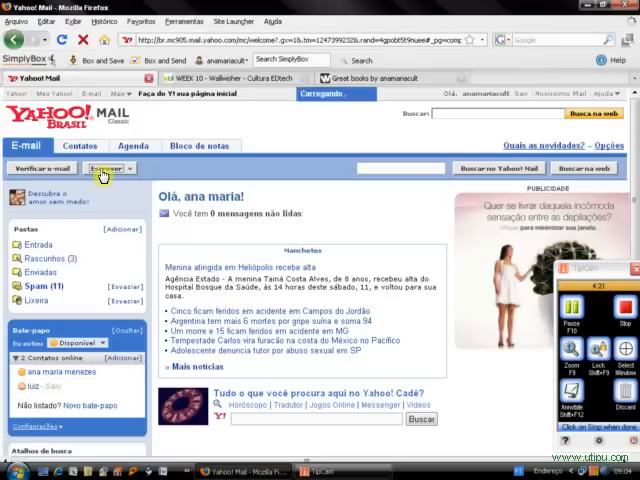
{"action": "left_click", "coordinate": [102, 168]}
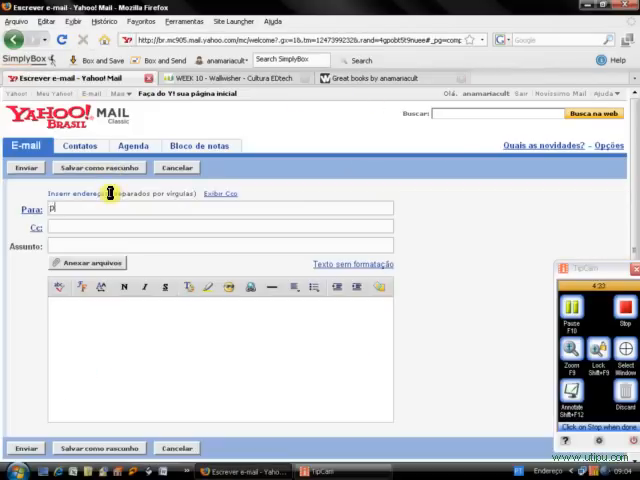
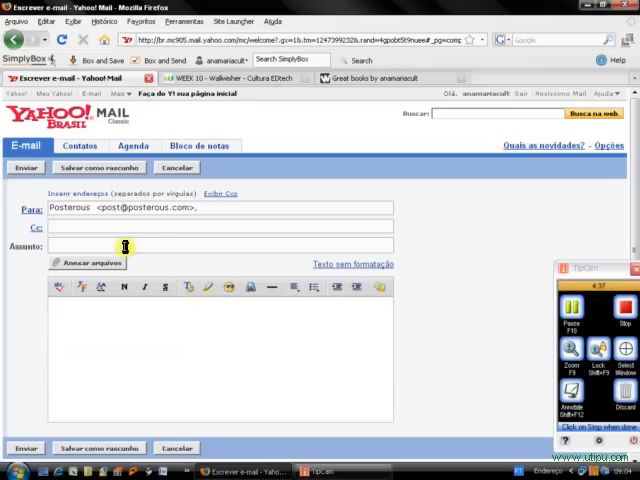
{"action": "type", "text": "my wallwisher"}
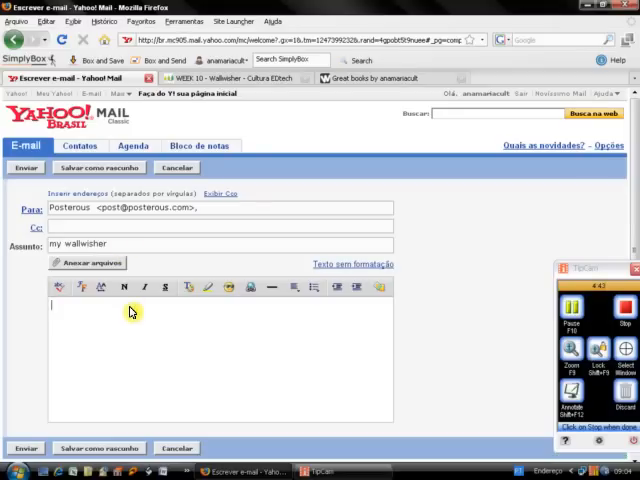
- Write the intro sentence, paste the iframe embed code, add #end, and send
{"action": "type", "text": "I've"}
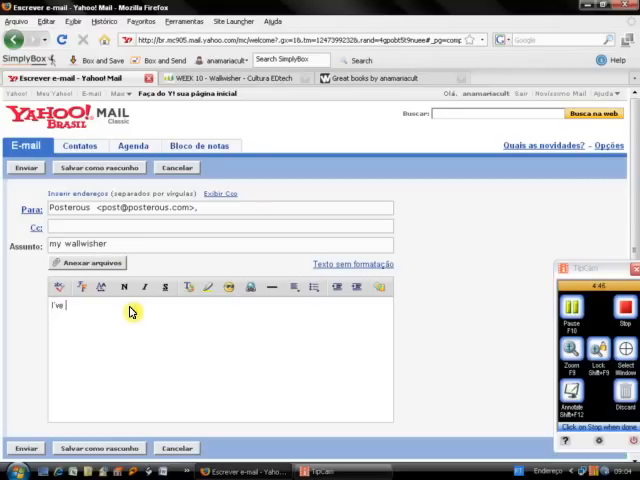
{"action": "type", "text": "just create"}
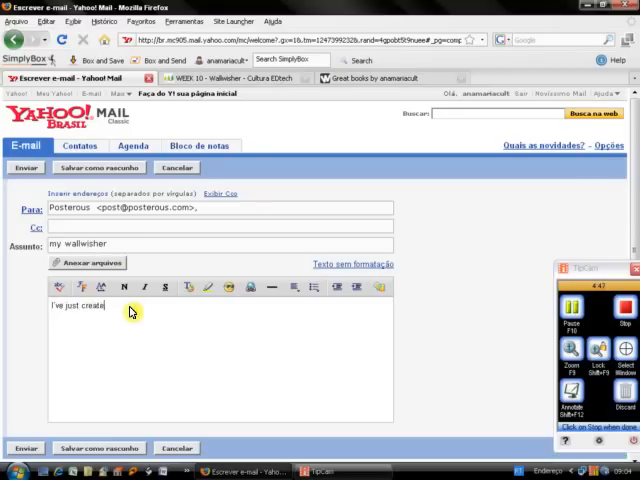
{"action": "type", "text": "d a wallwisher wehr"}
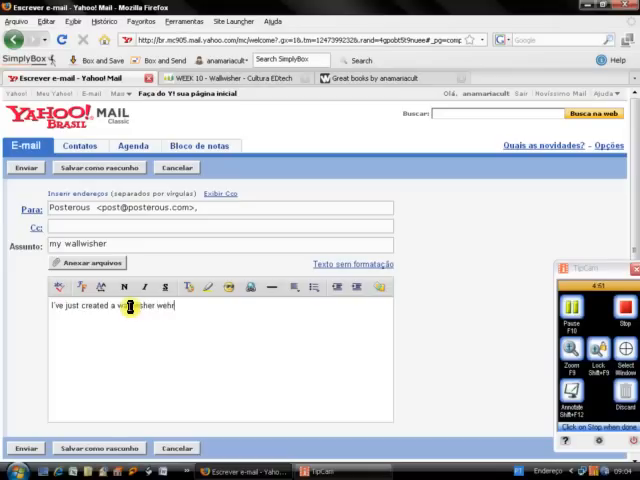
{"action": "type", "text": "where people can share great b"}
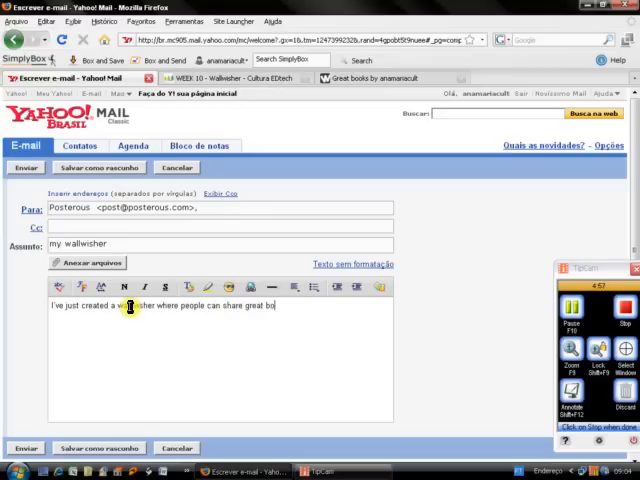
{"action": "type", "text": "oks."}
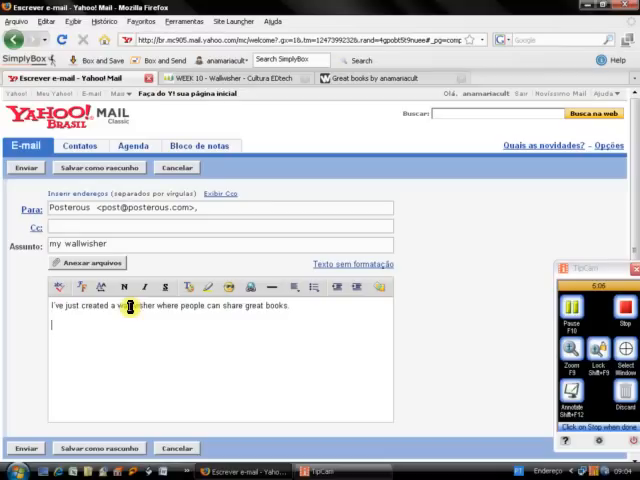
{"action": "type", "text": "<iframe src=\"http://www.wallwisher.com/embed/greatbooks\" frameborder=\"0\" width=\"100%\" height=\"400px\" style=\"border: 1px solid #999999\"></iframe>"}
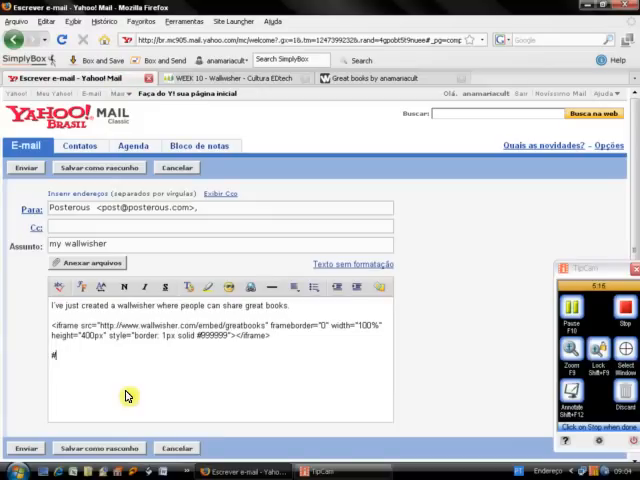
{"action": "type", "text": "end"}
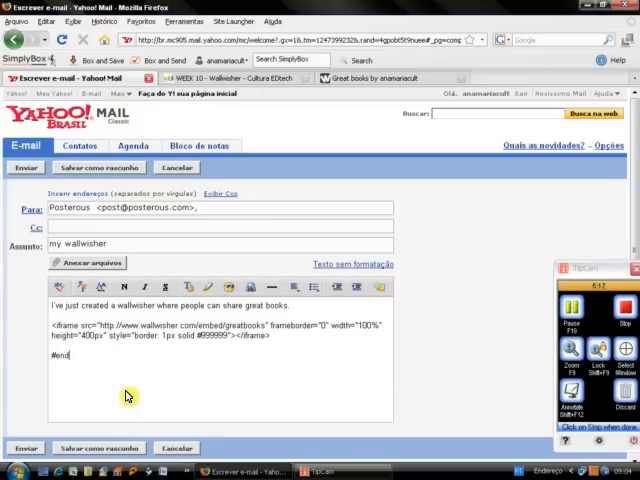
{"action": "left_click", "coordinate": [24, 447]}
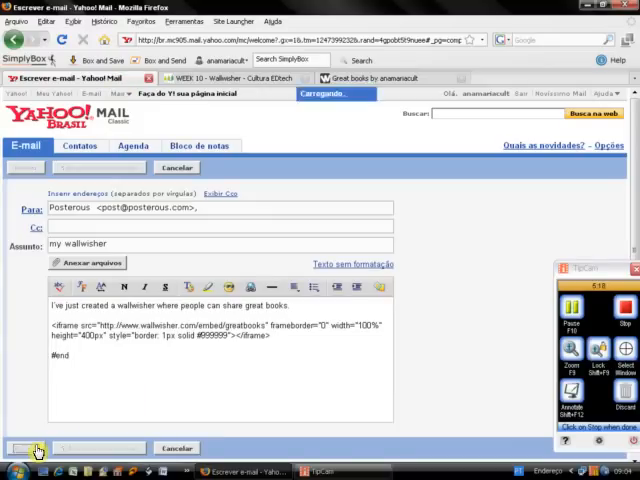
- Send the email and open the Posterous reply's 'Your new post' link in a new tab
{"action": "left_click", "coordinate": [22, 447]}
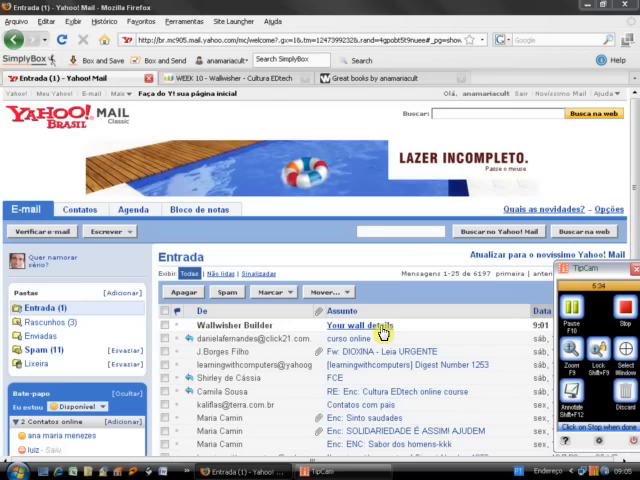
{"action": "mouse_move", "coordinate": [420, 330]}
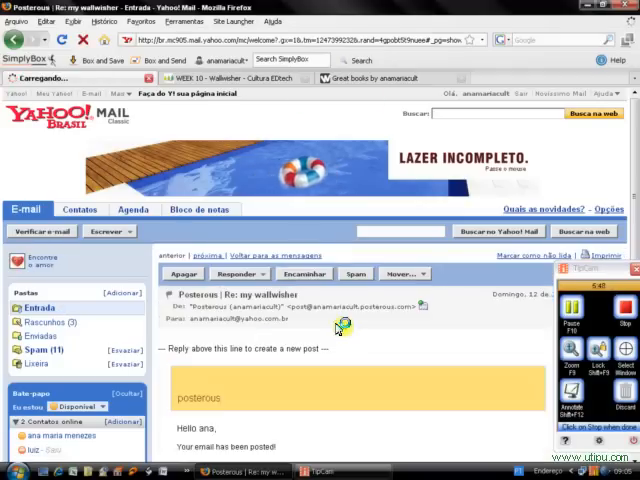
{"action": "scroll", "scroll_direction": "down", "scroll_amount": 3}
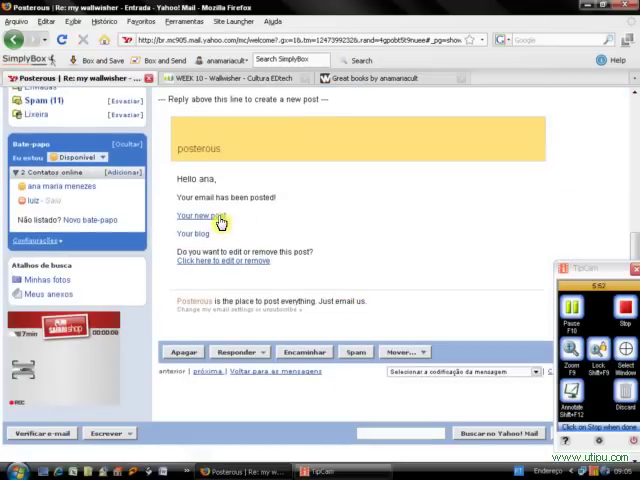
{"action": "right_click", "coordinate": [206, 215]}
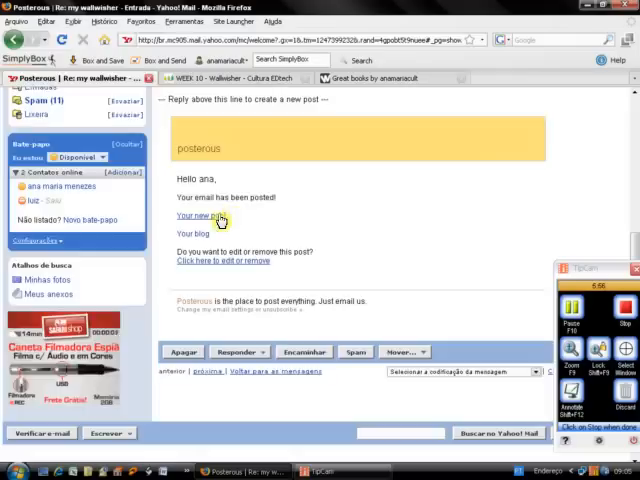
{"action": "left_click", "coordinate": [200, 216]}
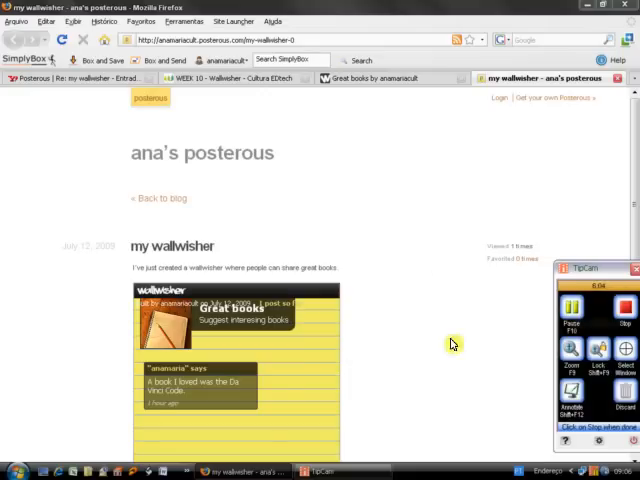
{"action": "mouse_move", "coordinate": [438, 239]}
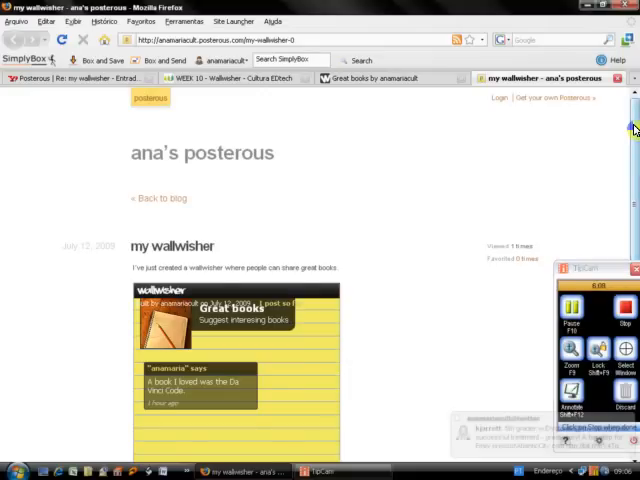
- Scroll through the my wallwisher post to inspect the embedded Great books wall
{"action": "scroll", "scroll_direction": "up", "scroll_amount": 3}
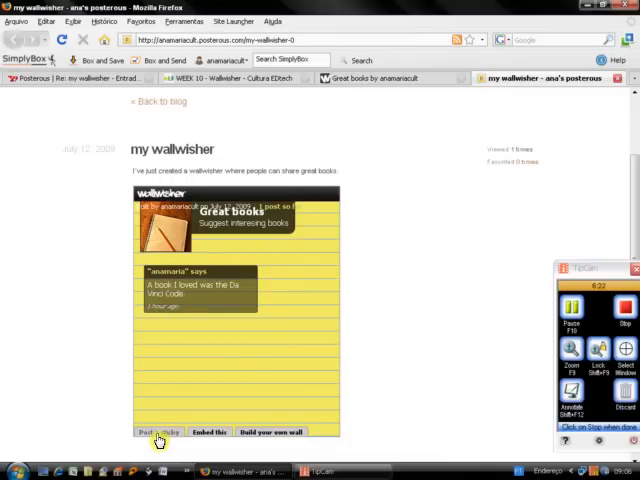
{"action": "mouse_move", "coordinate": [197, 364]}
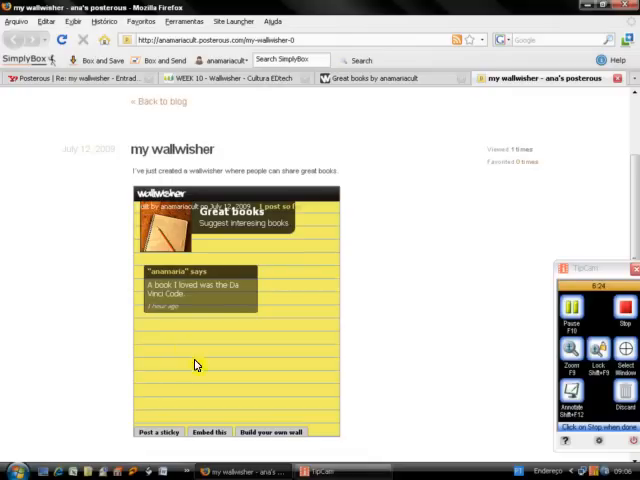
{"action": "mouse_move", "coordinate": [180, 374]}
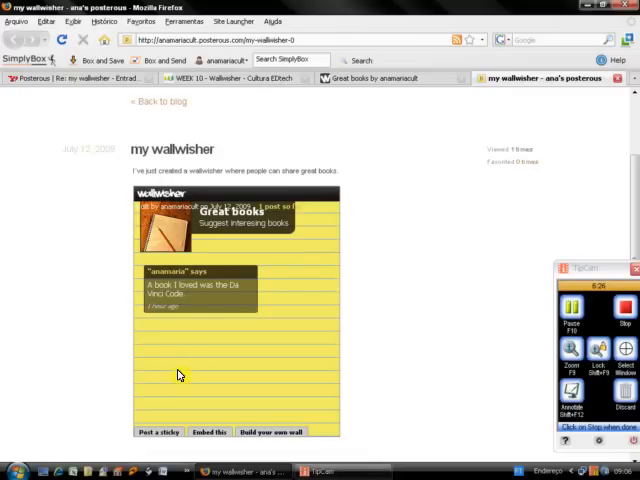
{"action": "mouse_move", "coordinate": [245, 287]}
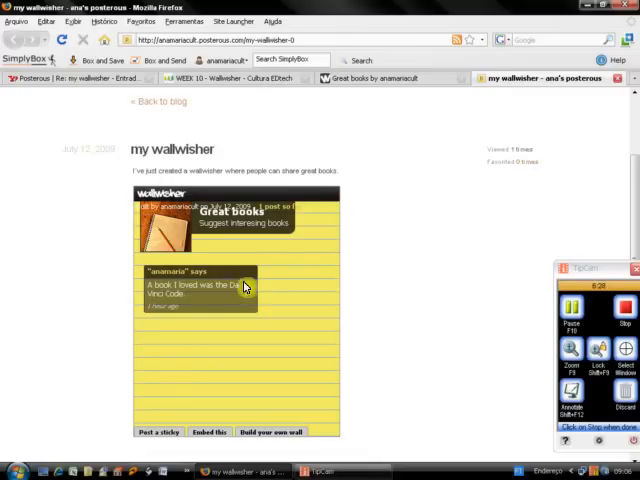
{"action": "mouse_move", "coordinate": [310, 182]}
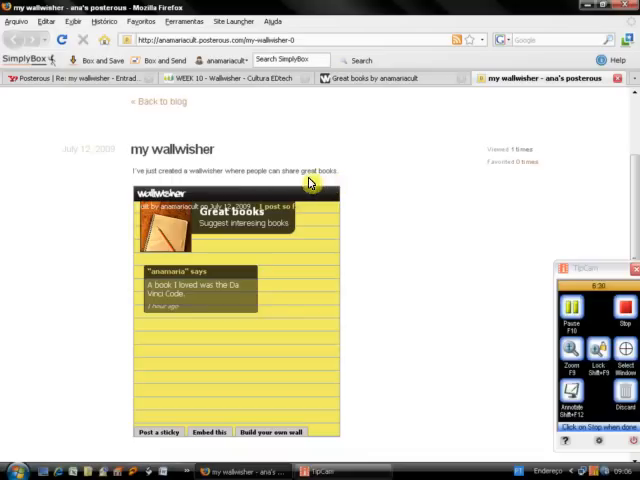
{"action": "mouse_move", "coordinate": [157, 178]}
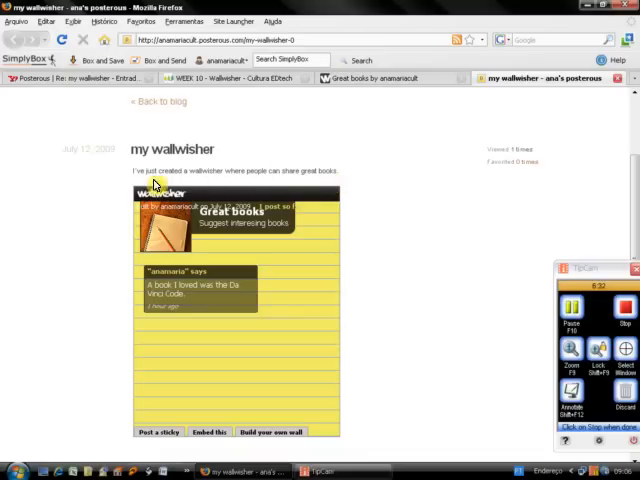
{"action": "mouse_move", "coordinate": [340, 186]}
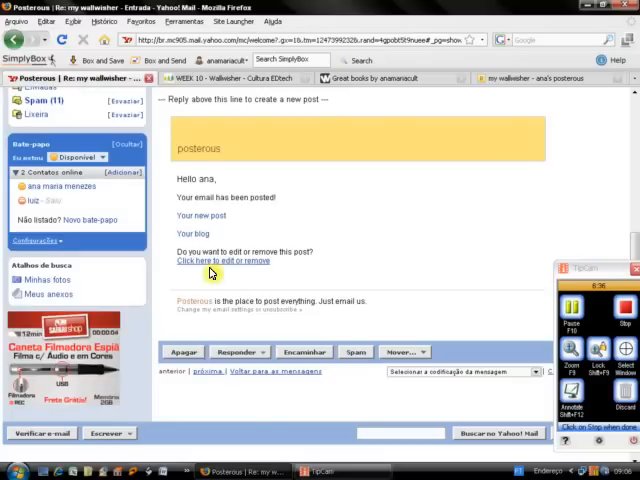
- Open the post for editing and sign in to Posterous
{"action": "left_click", "coordinate": [209, 261]}
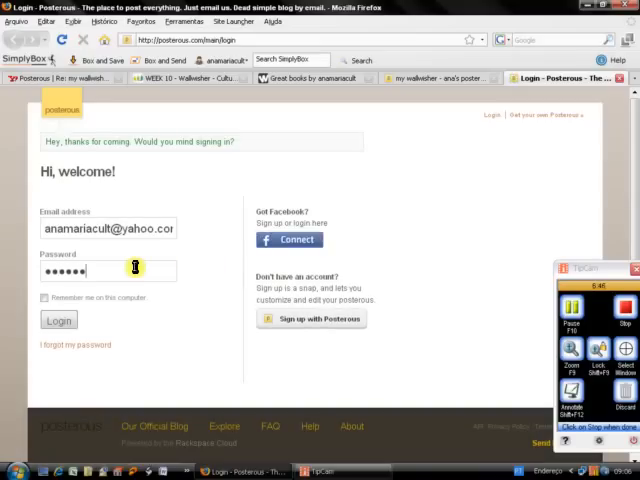
{"action": "left_click", "coordinate": [58, 322]}
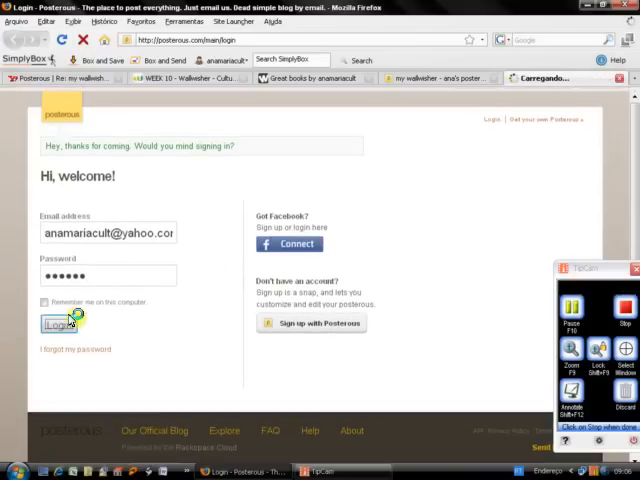
{"action": "left_click", "coordinate": [57, 325]}
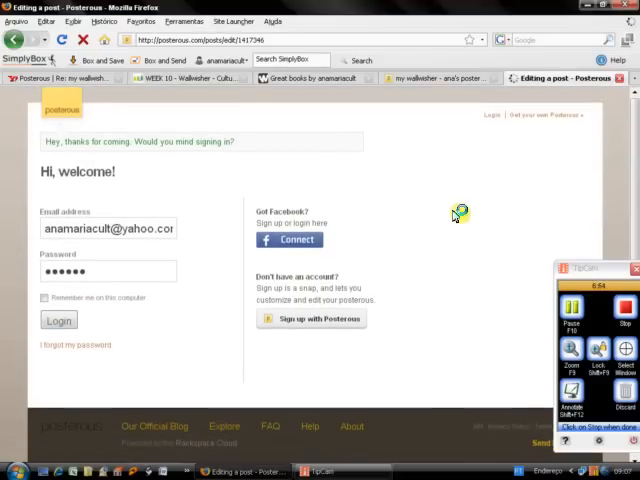
{"action": "left_click", "coordinate": [58, 320]}
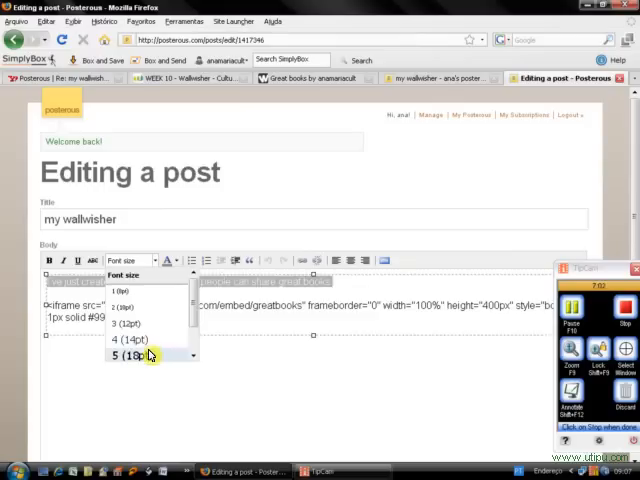
- Enlarge the intro sentence to 18pt and save the post
{"action": "left_click", "coordinate": [127, 355]}
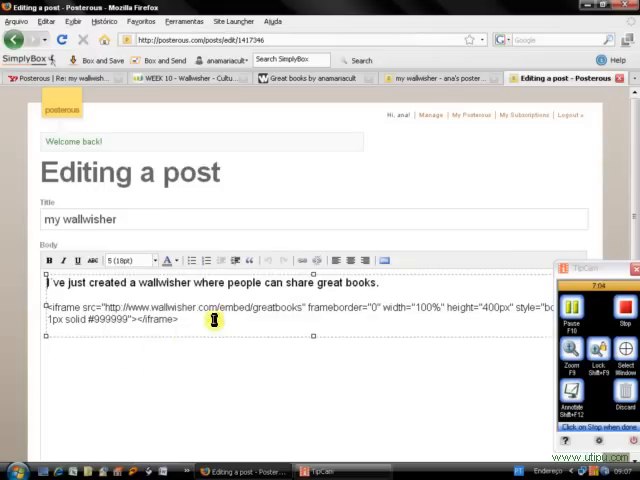
{"action": "scroll", "scroll_direction": "down", "scroll_amount": 3}
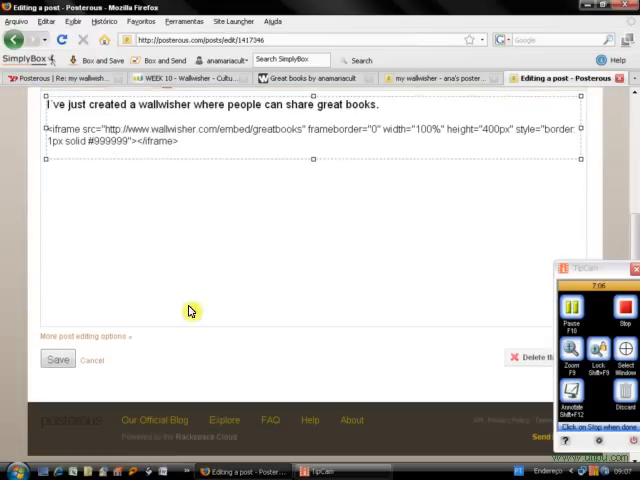
{"action": "left_click", "coordinate": [57, 359]}
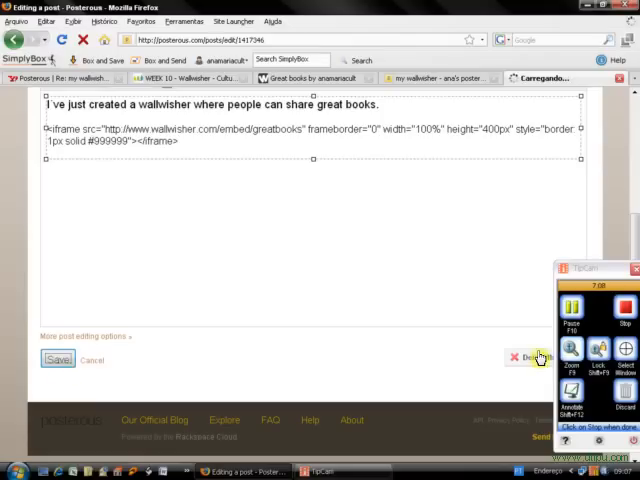